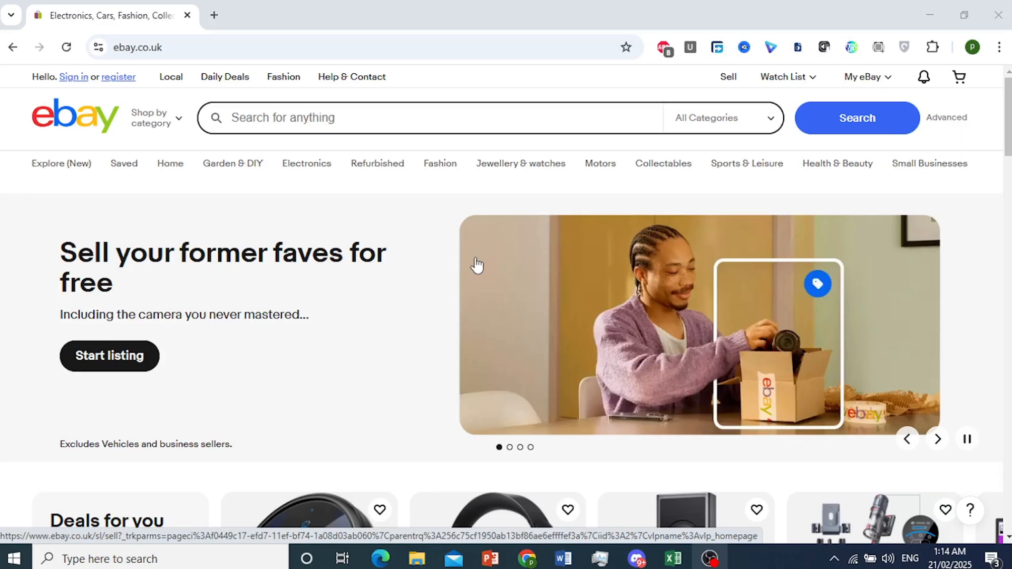
mouse_move(520, 163)
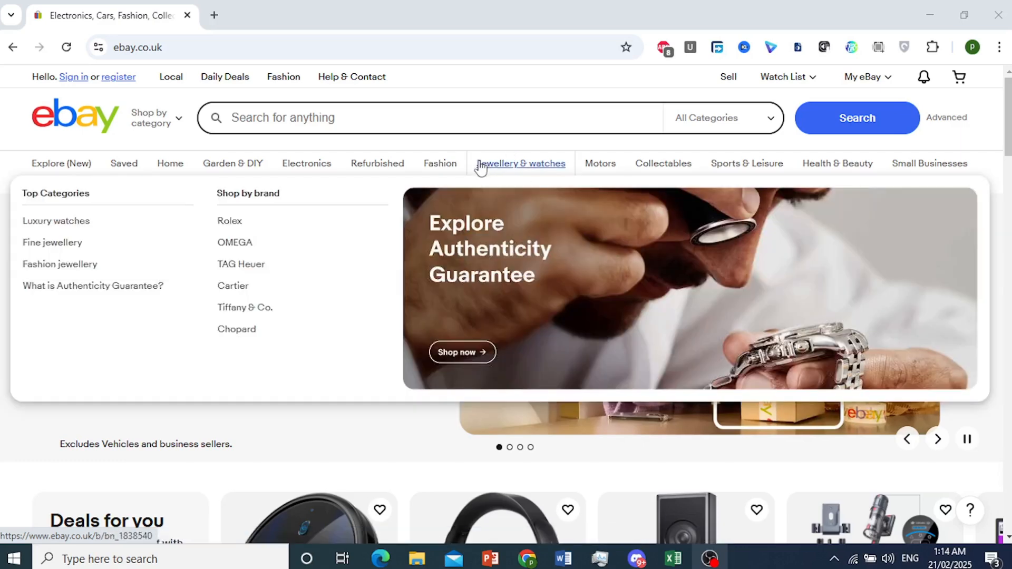
- Search eBay for 'playstation 5' from the search box
left_click(426, 117)
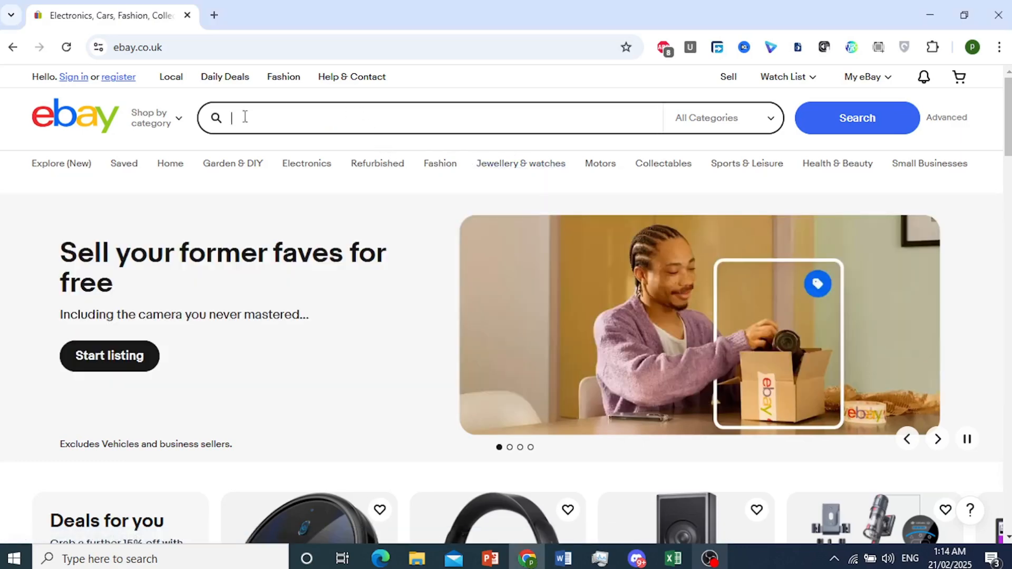
type("playstation 5")
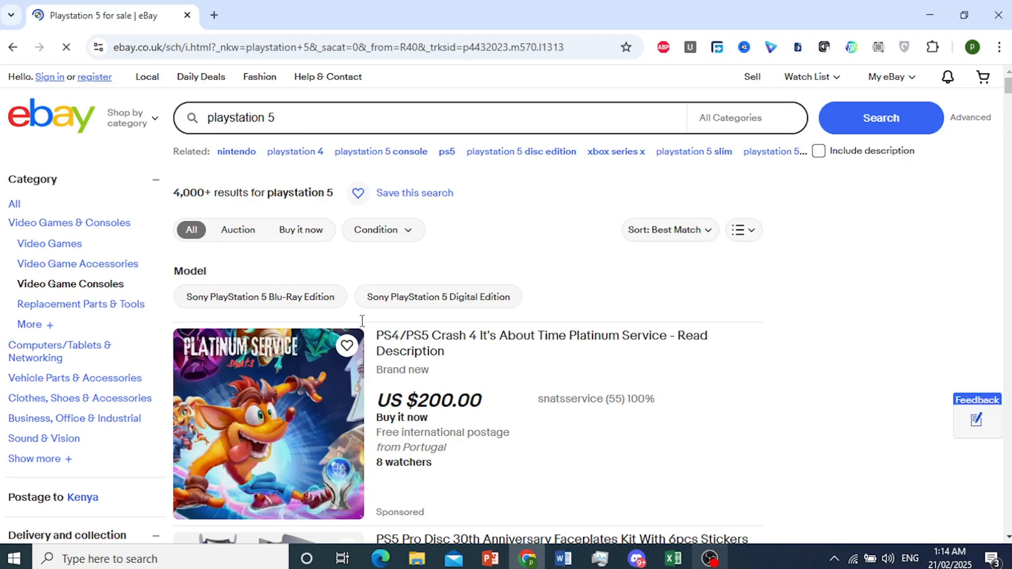
- Browse the results, noting listing prices in mixed currencies like US $, EUR and AU $
scroll("down", 3)
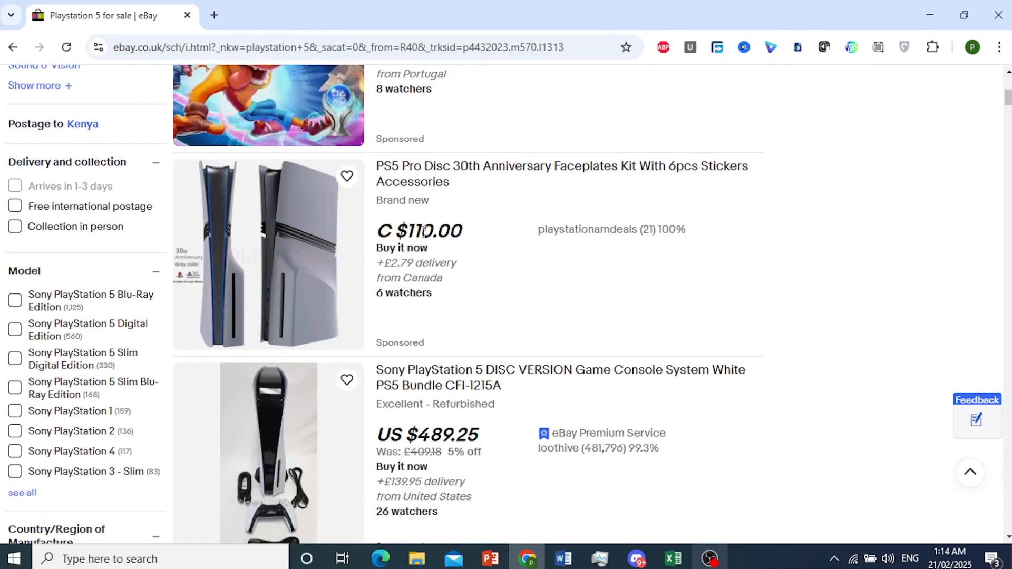
scroll("down", 3)
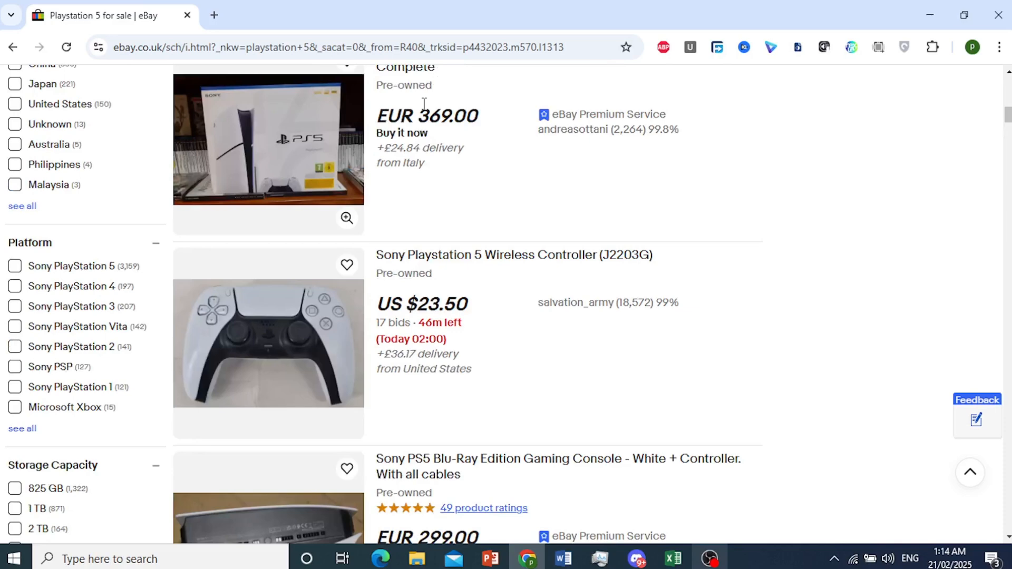
scroll("down", 3)
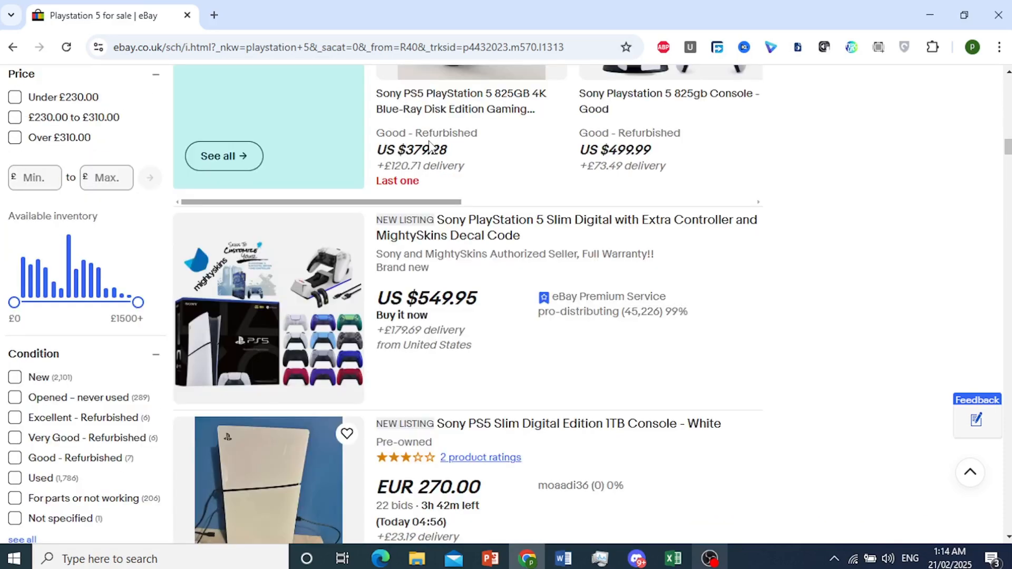
scroll("down", 3)
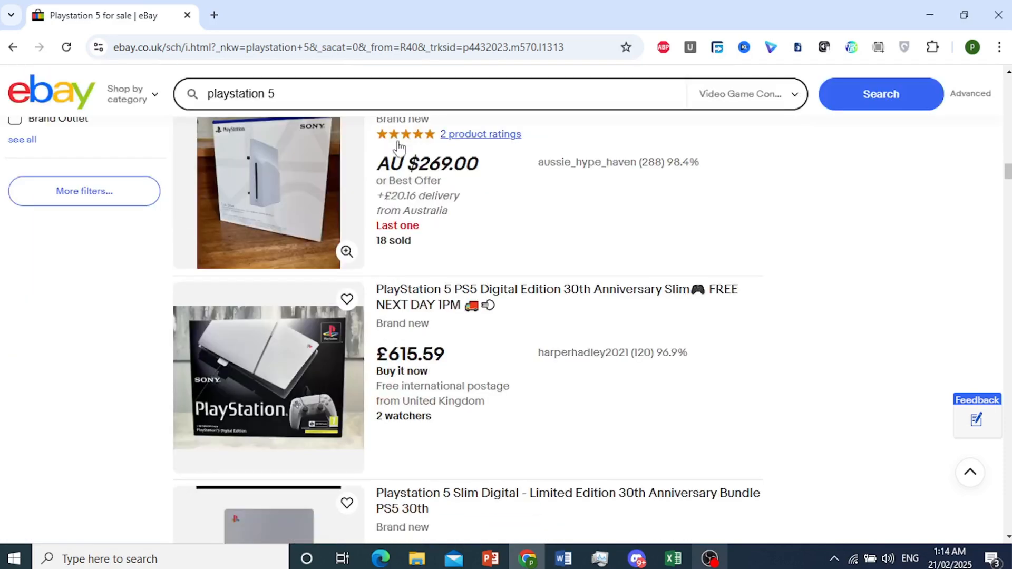
scroll("down", 3)
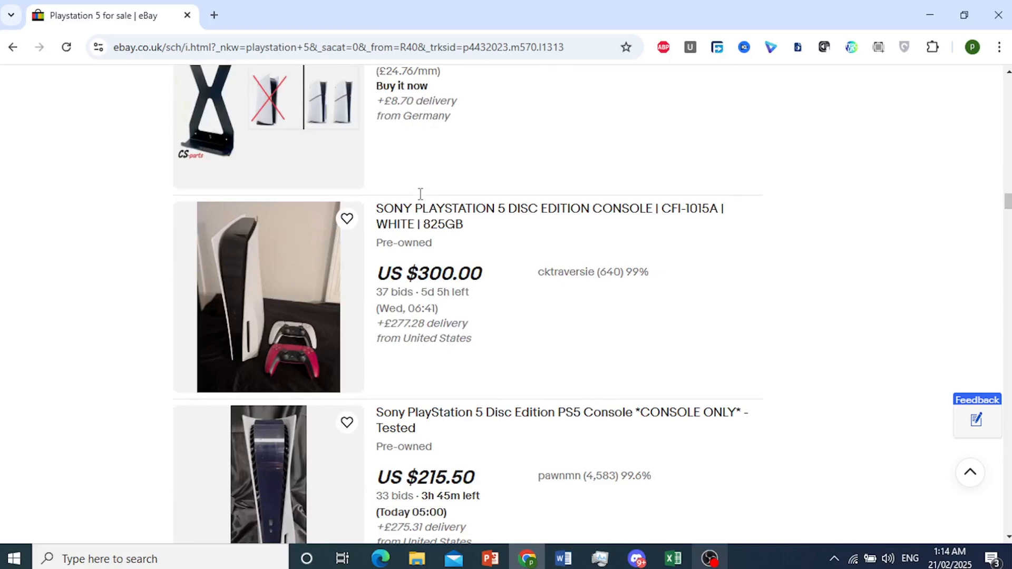
scroll("up", 3)
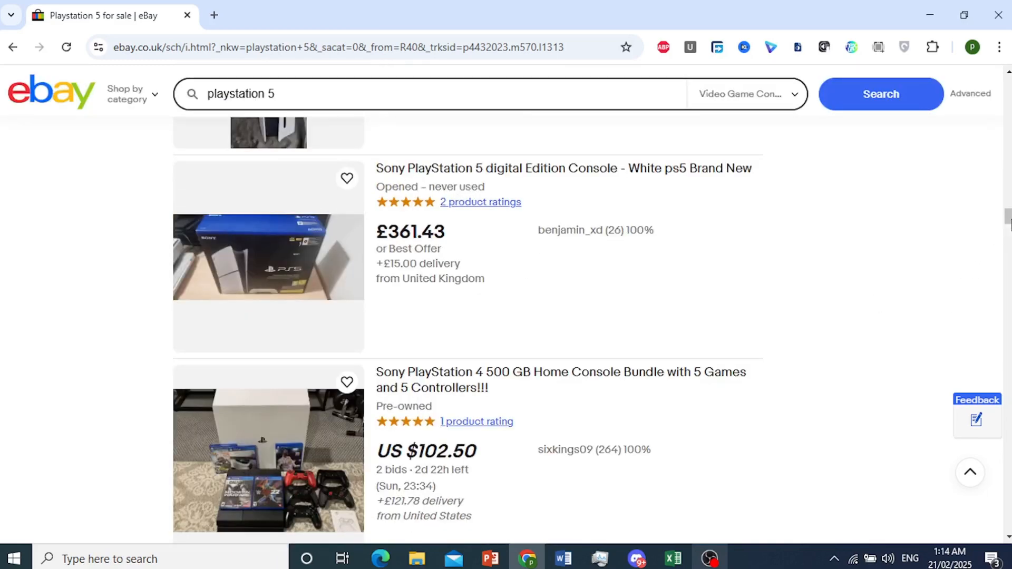
scroll("down", 3)
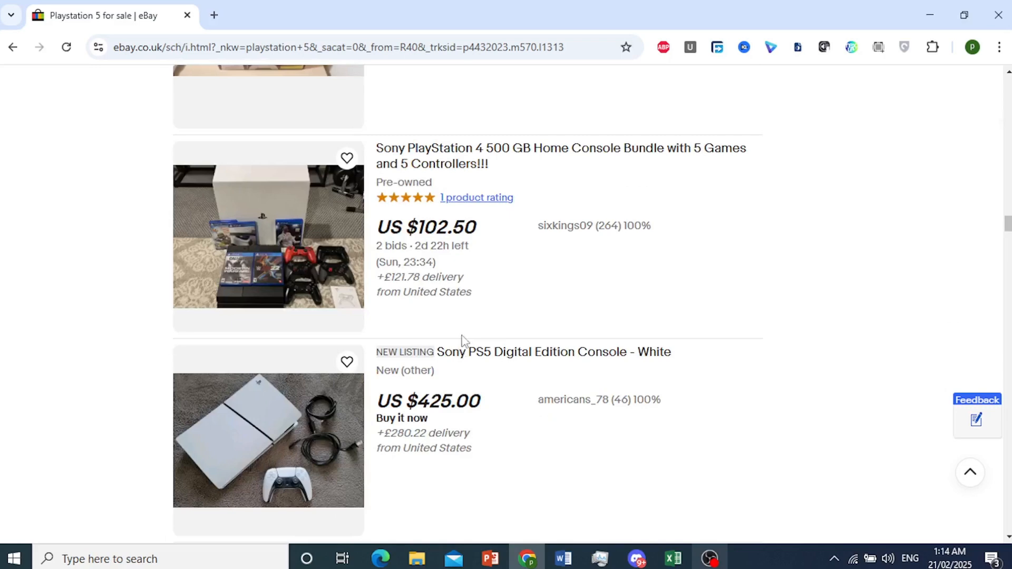
scroll("down", 3)
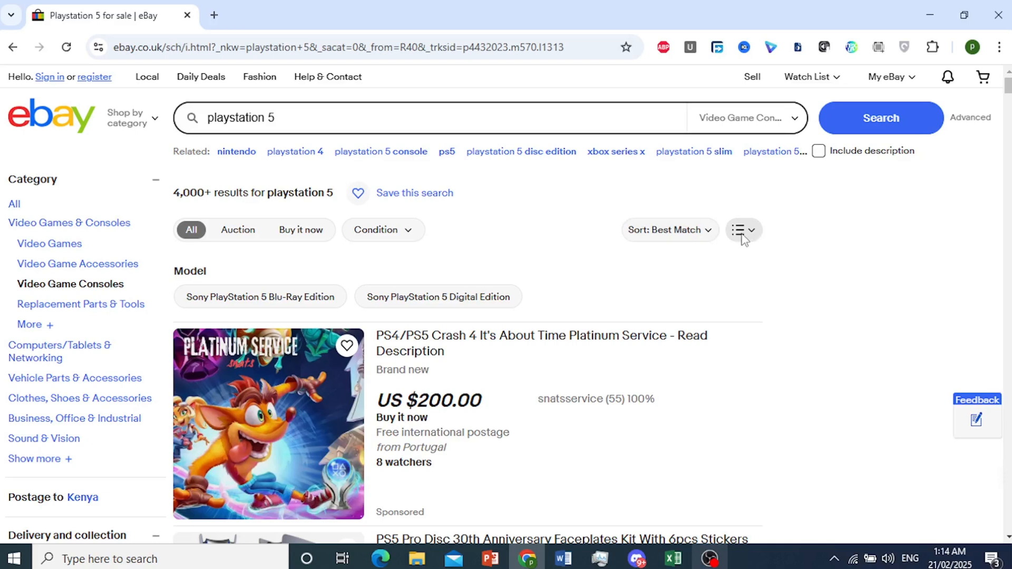
mouse_move(751, 241)
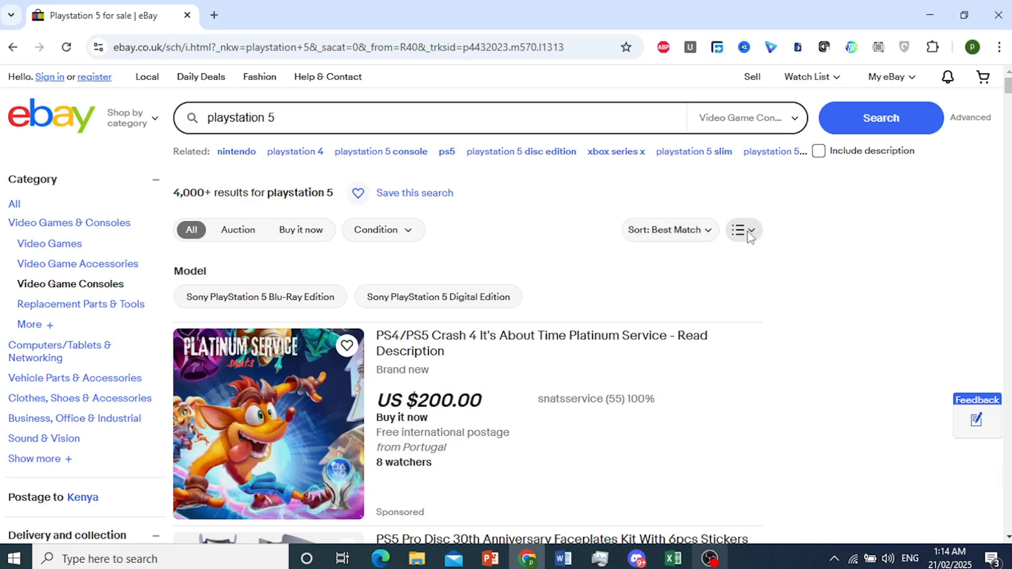
- Open 'Customise your search' from the view options dropdown next to Sort
left_click(743, 230)
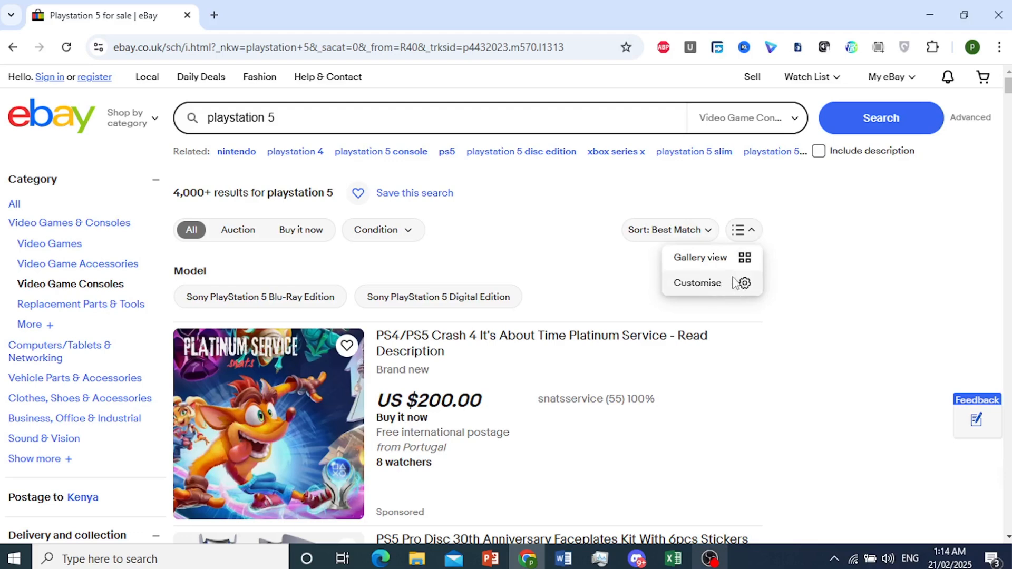
left_click(697, 282)
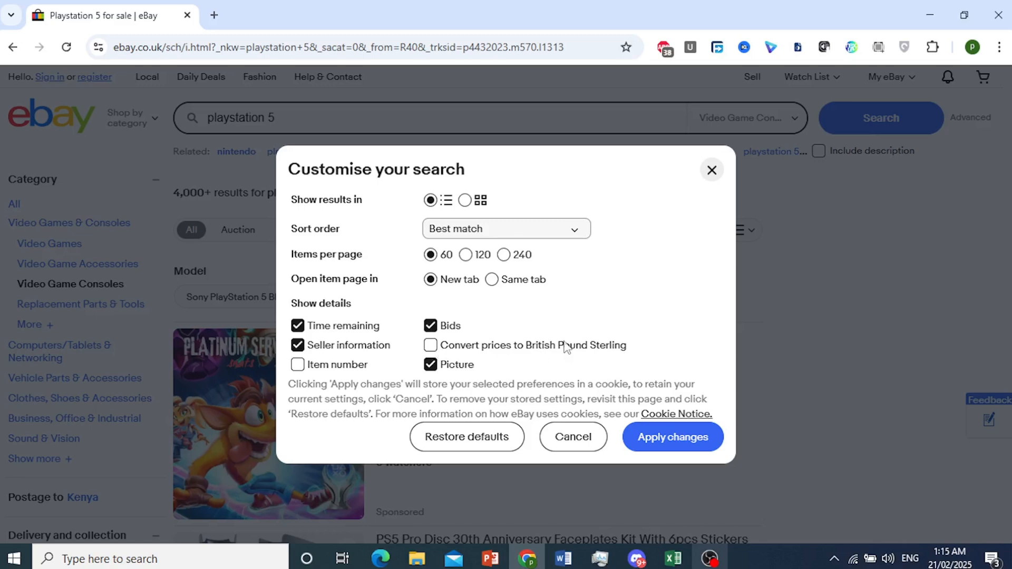
mouse_move(603, 360)
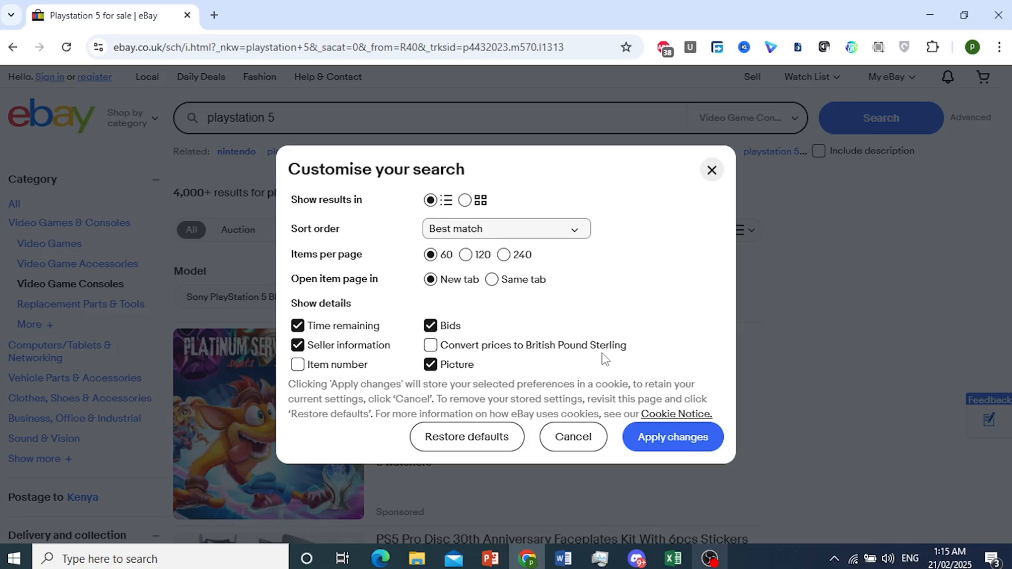
mouse_move(606, 363)
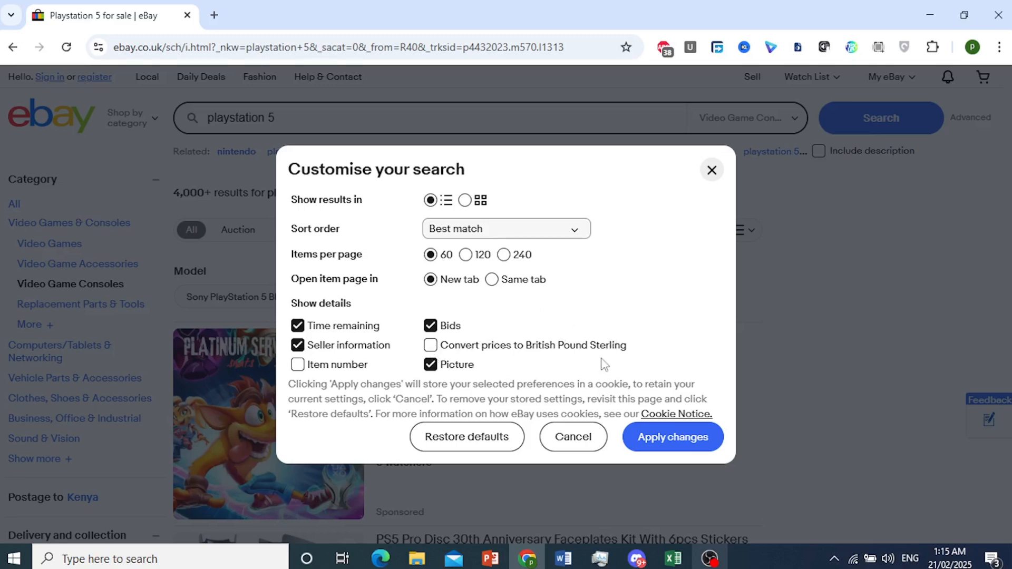
- Enable 'Convert prices to British Pound Sterling' and apply the changes
left_click(430, 345)
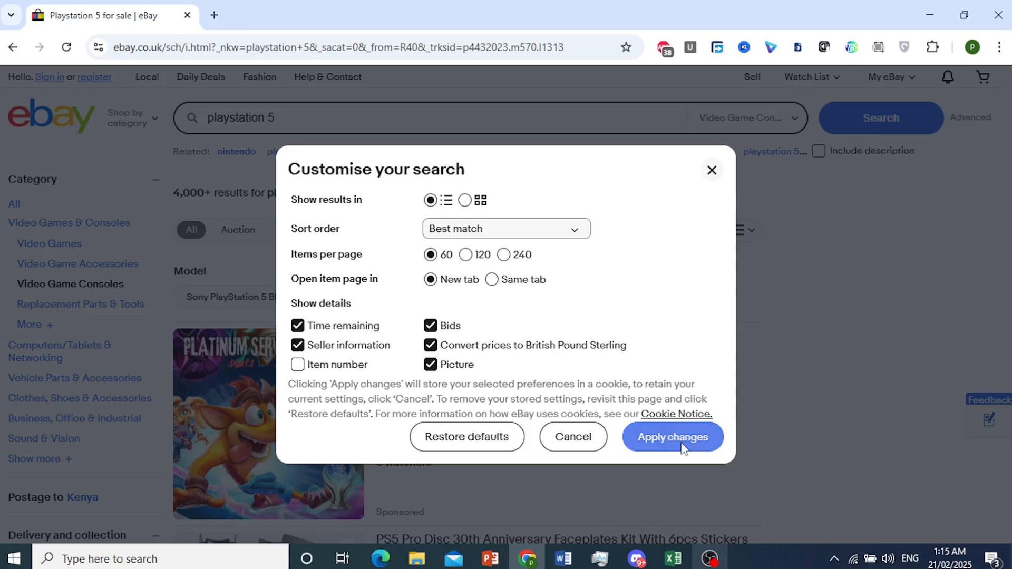
left_click(672, 437)
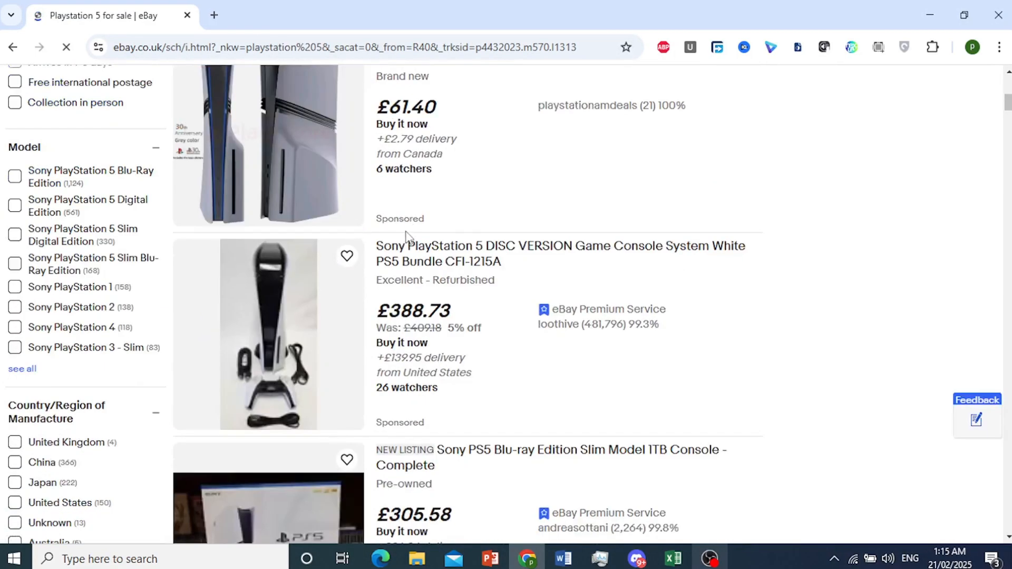
- Scroll the results to confirm prices now show in £, first listing at £158.91
scroll("down", 3)
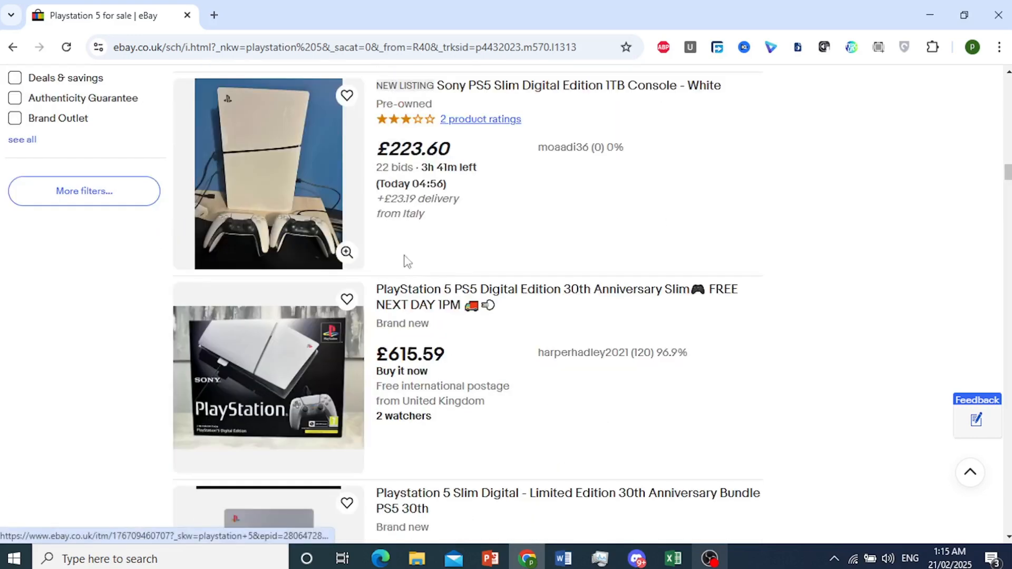
scroll("down", 3)
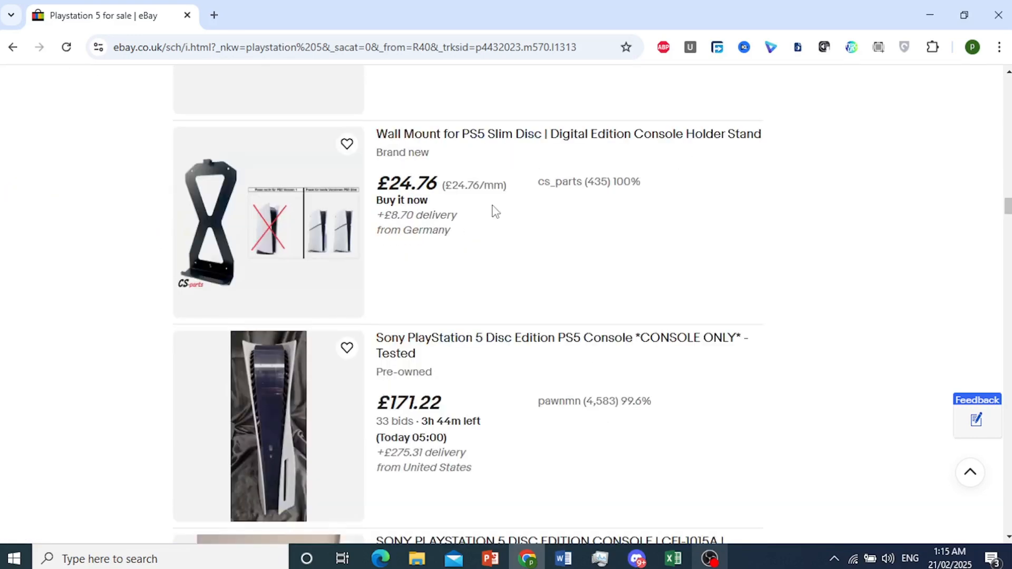
scroll("down", 3)
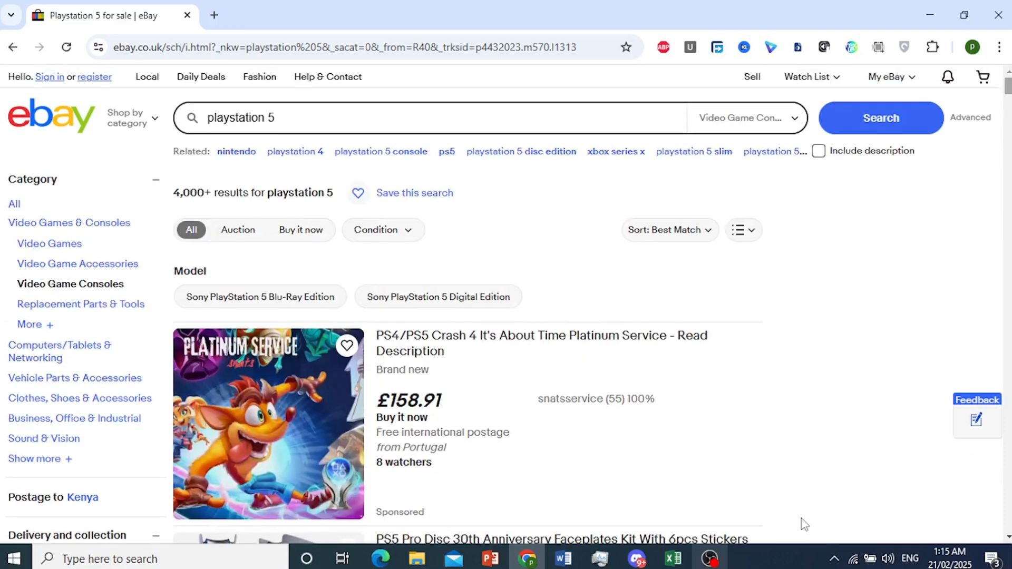
mouse_move(792, 556)
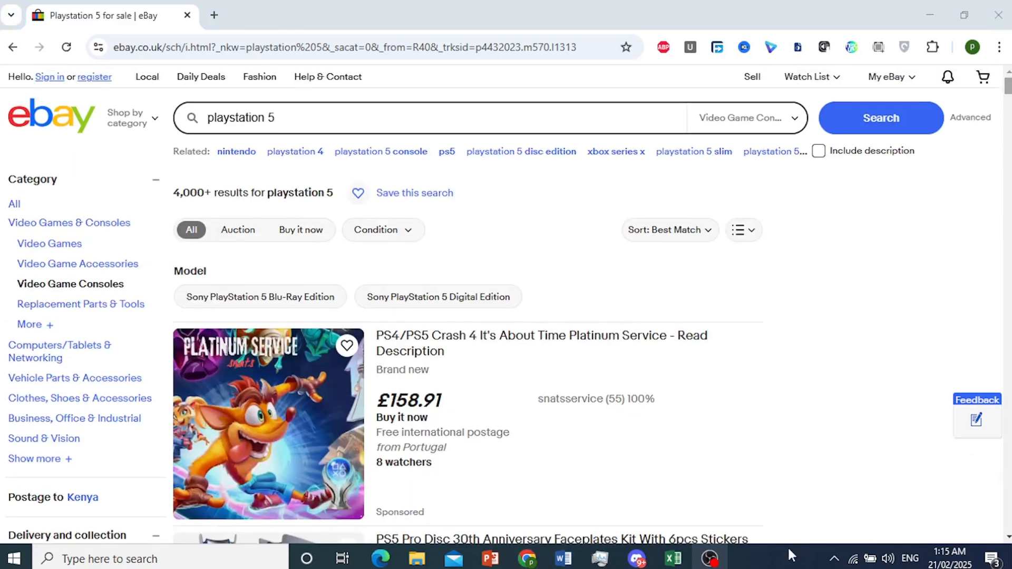